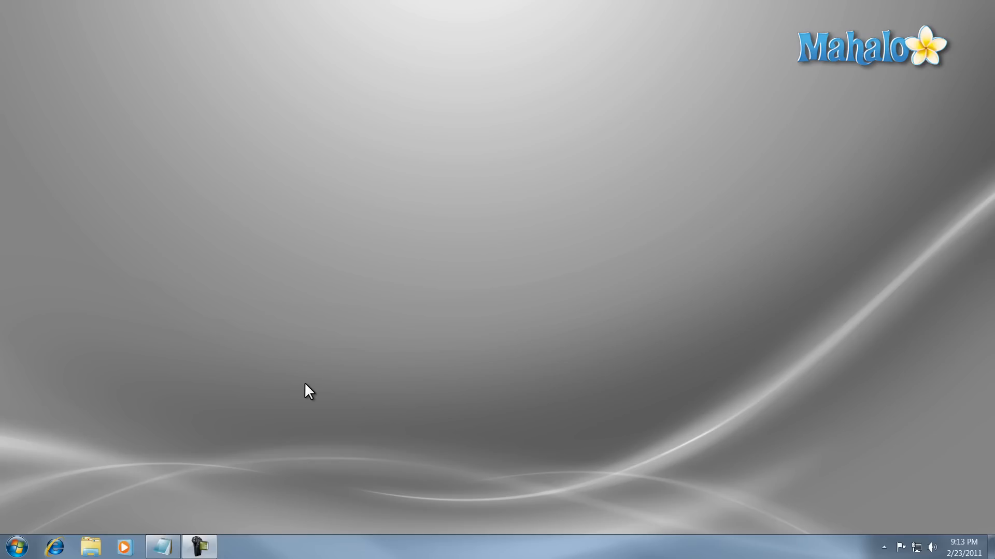
pyautogui.moveTo(311, 386)
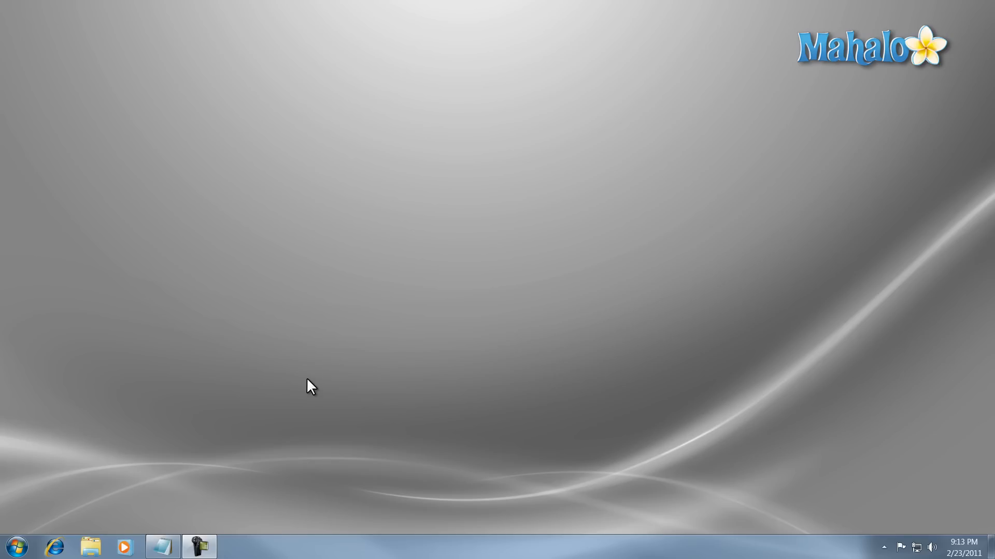
pyautogui.moveTo(204, 410)
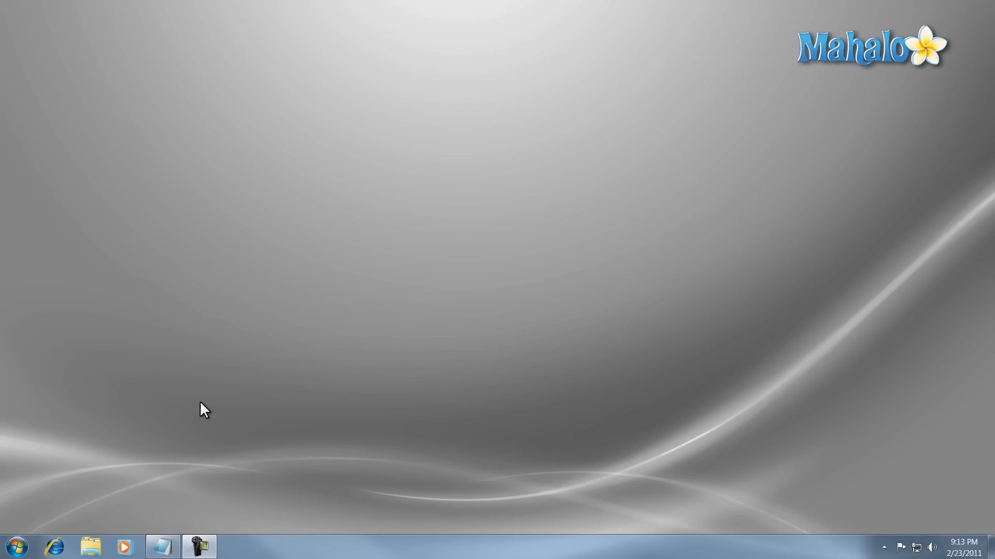
# Reach the System Control Panel page from Computer's Properties in the Start menu.
pyautogui.click(16, 546)
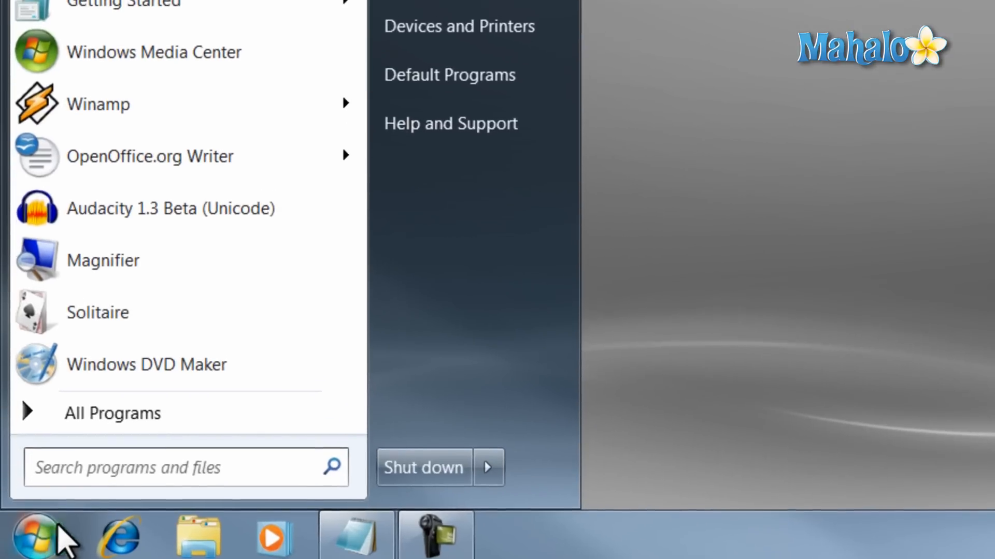
pyautogui.rightClick(421, 164)
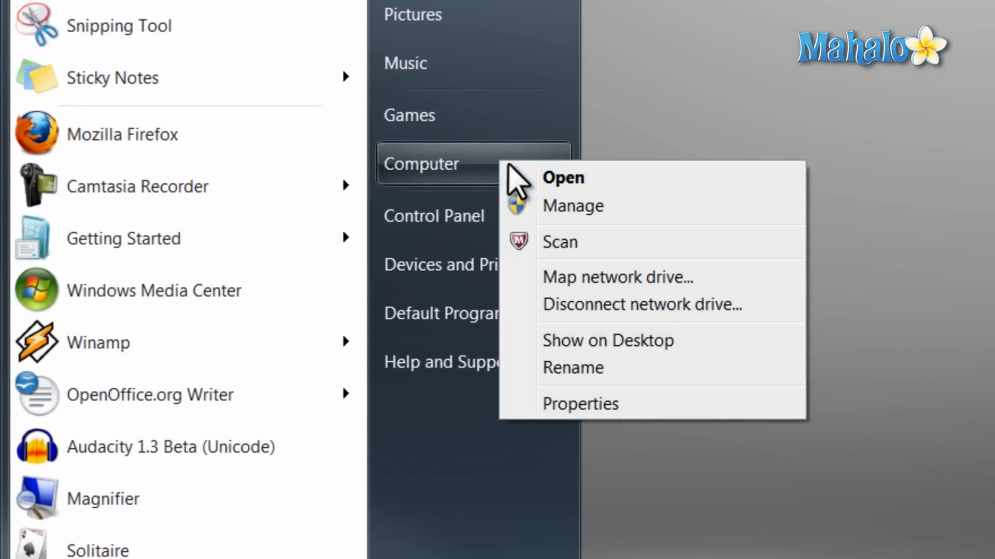
pyautogui.click(578, 404)
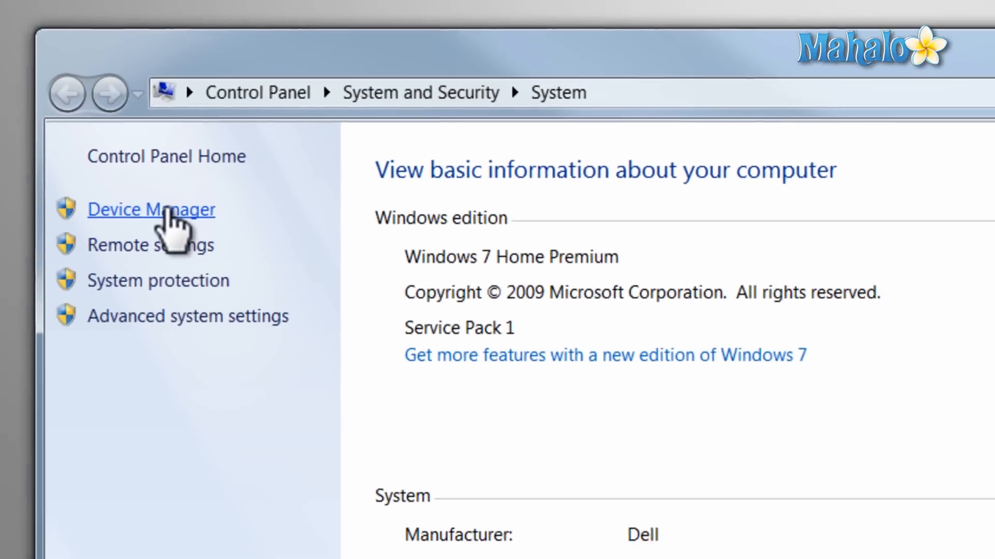
# In Device Manager, select the DW1525 (802.11n) WLAN PCIe Card under Network adapters.
pyautogui.click(152, 209)
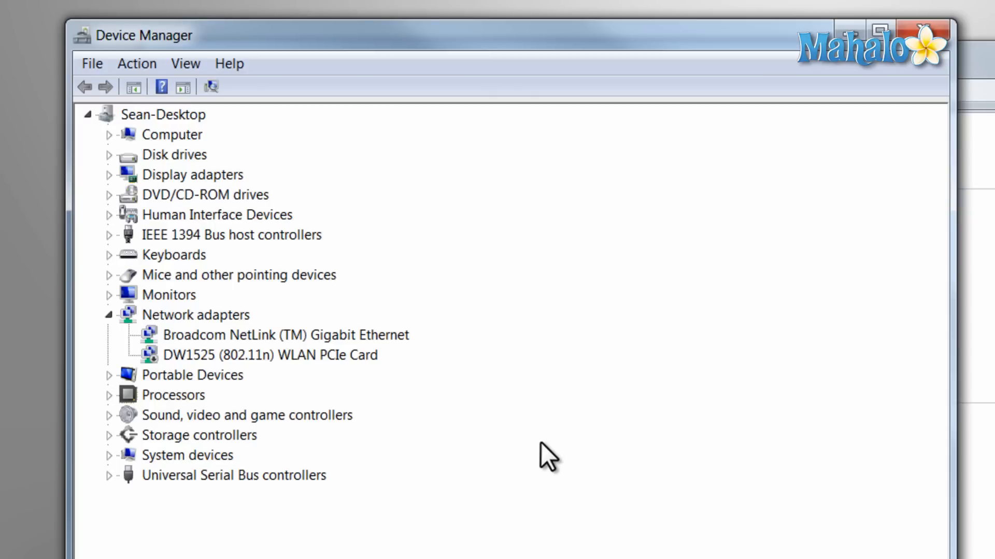
pyautogui.moveTo(477, 389)
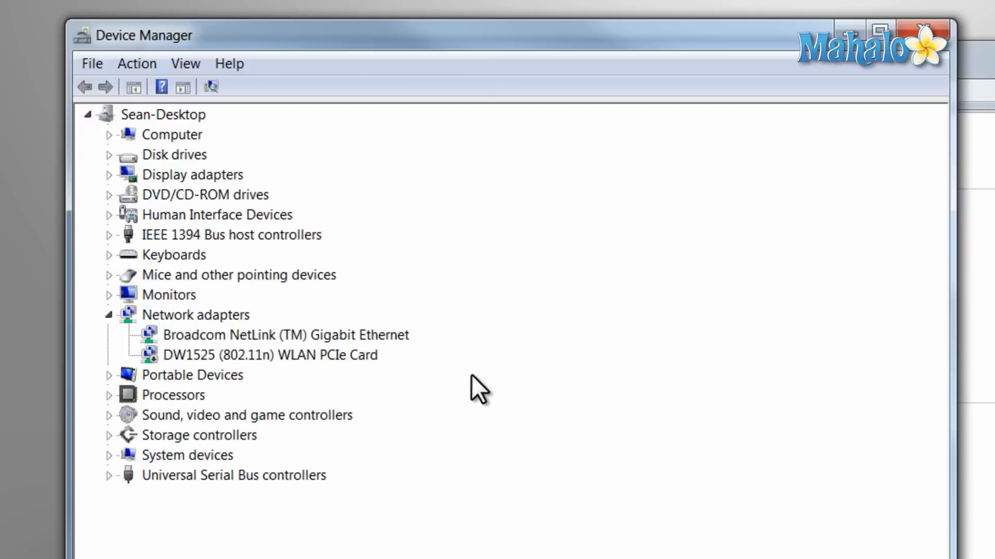
pyautogui.click(268, 355)
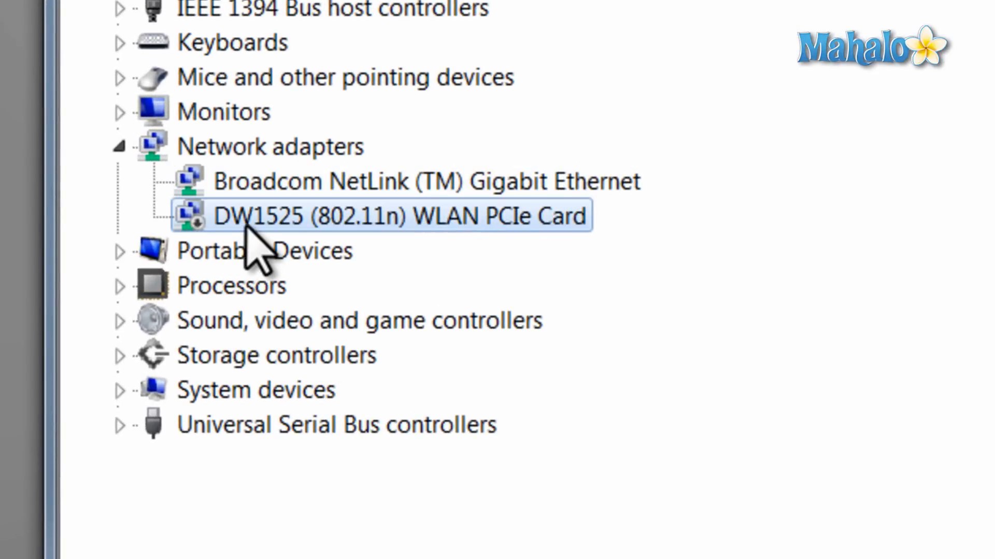
pyautogui.moveTo(260, 251)
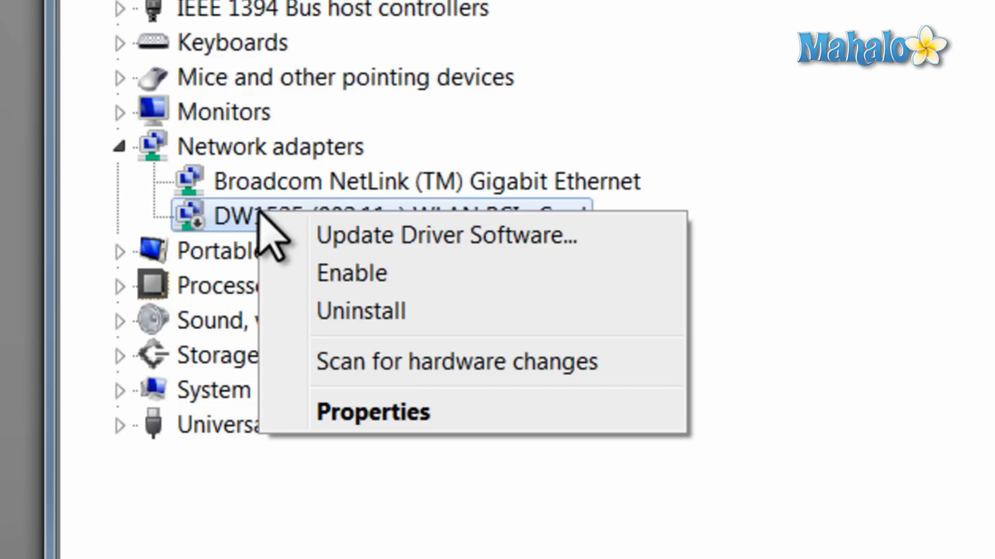
pyautogui.moveTo(394, 327)
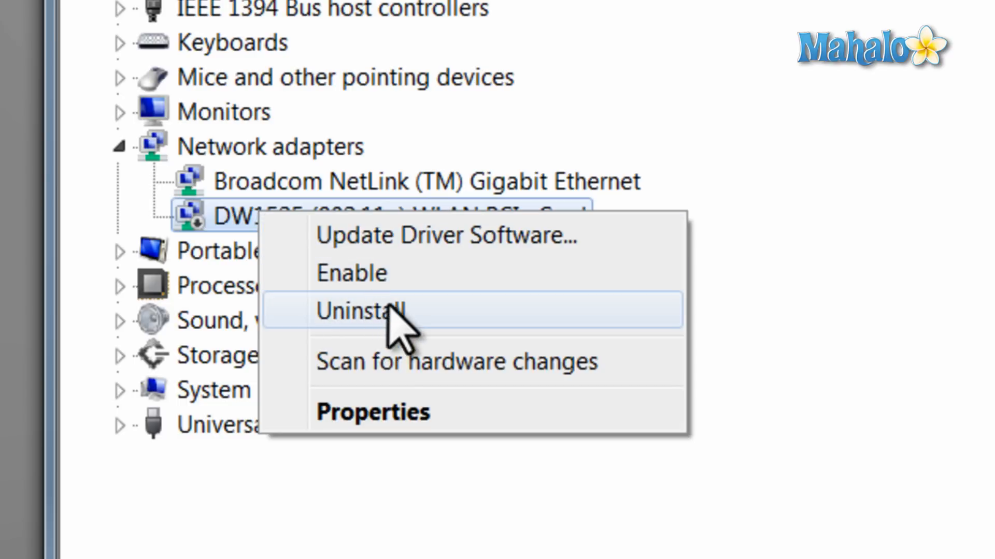
pyautogui.moveTo(448, 396)
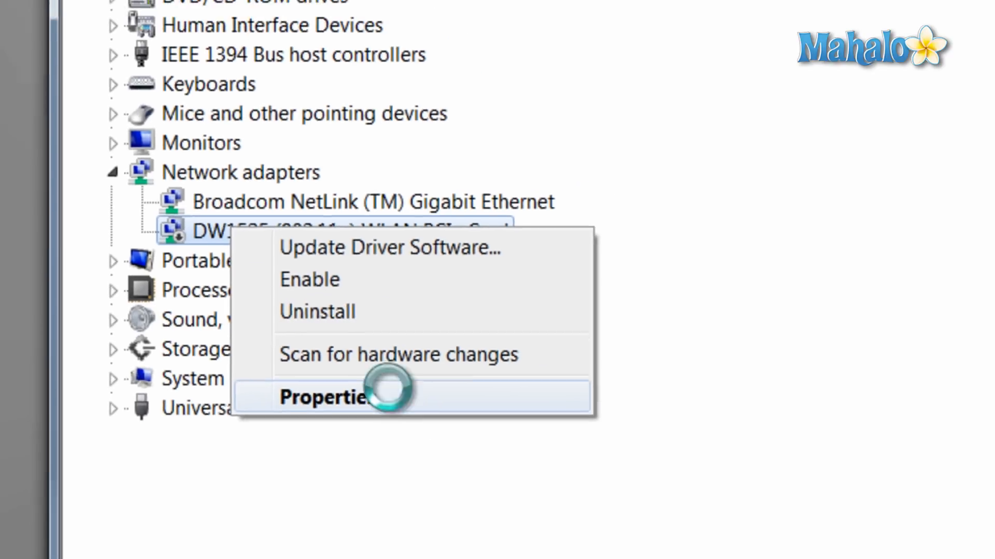
# View the DW1525 card's properties showing it disabled (Code 22), then dismiss them.
pyautogui.click(326, 396)
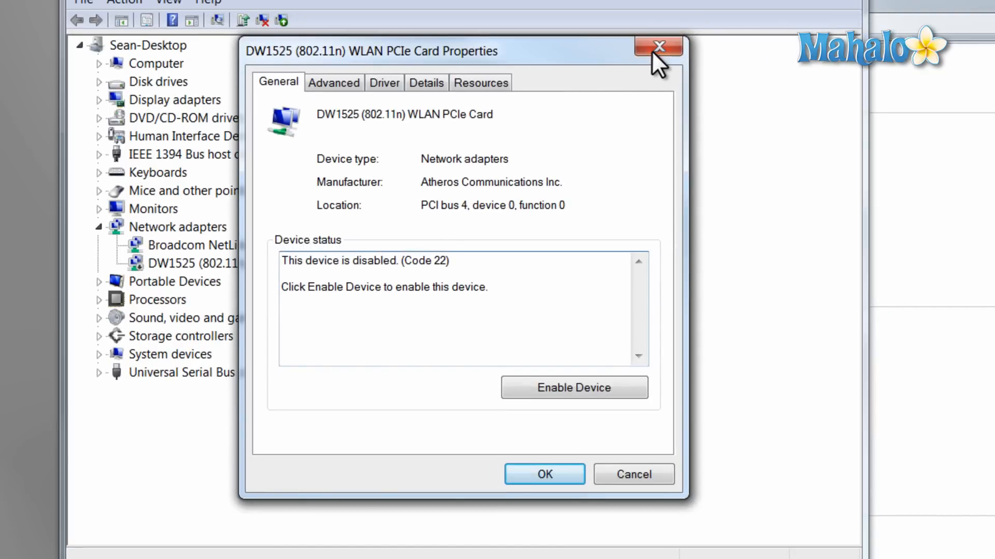
pyautogui.click(658, 47)
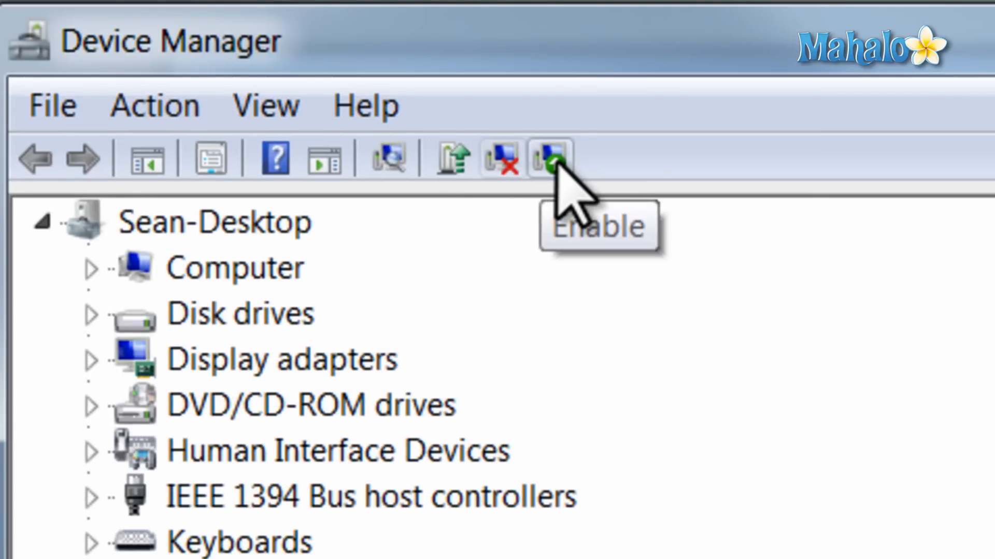
pyautogui.moveTo(388, 158)
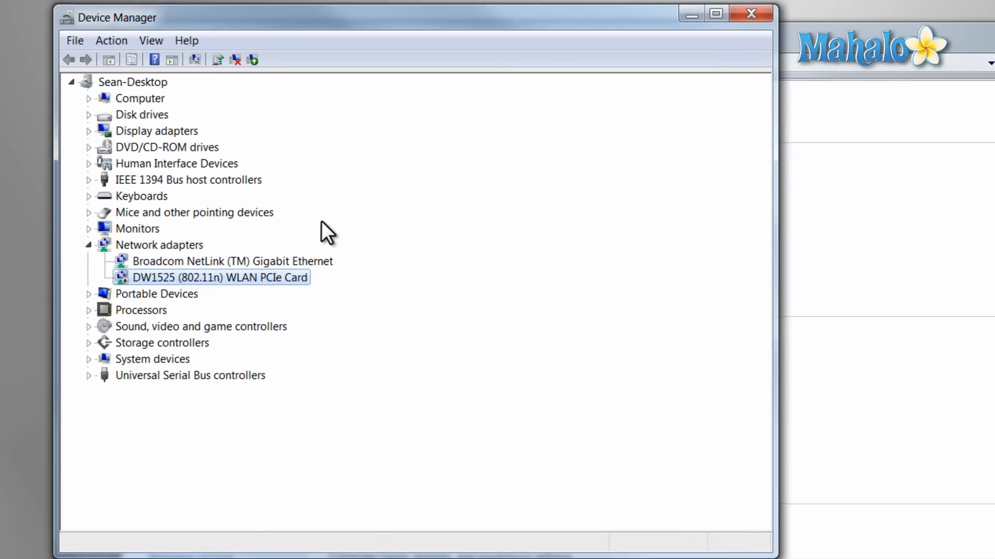
pyautogui.moveTo(203, 138)
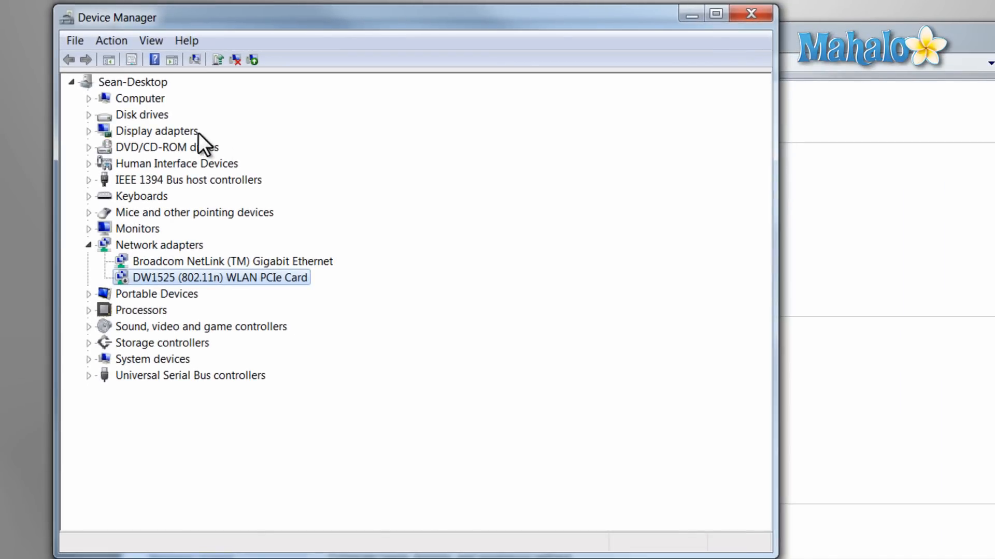
# Expand Display adapters, select Monitors, then expand and collapse the Processors category.
pyautogui.click(89, 130)
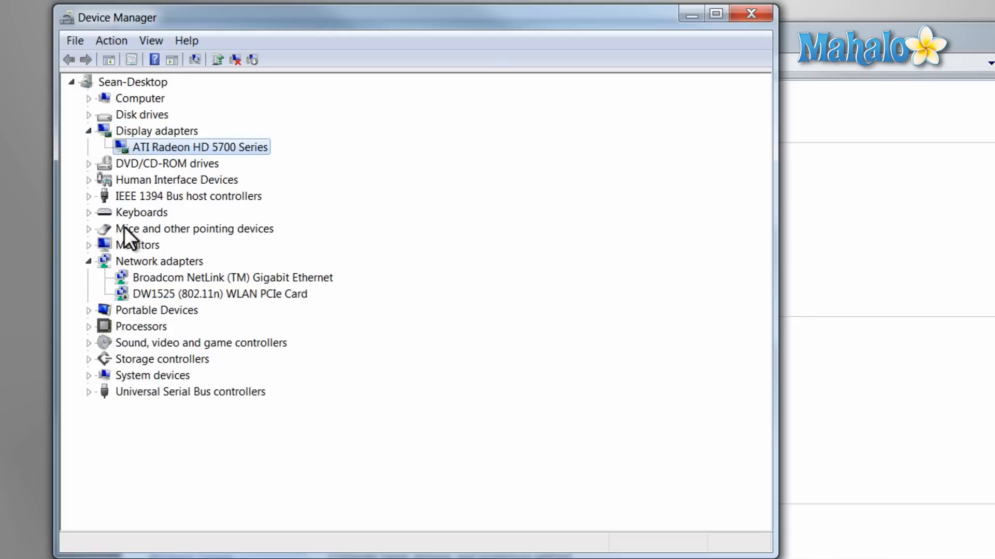
pyautogui.click(137, 244)
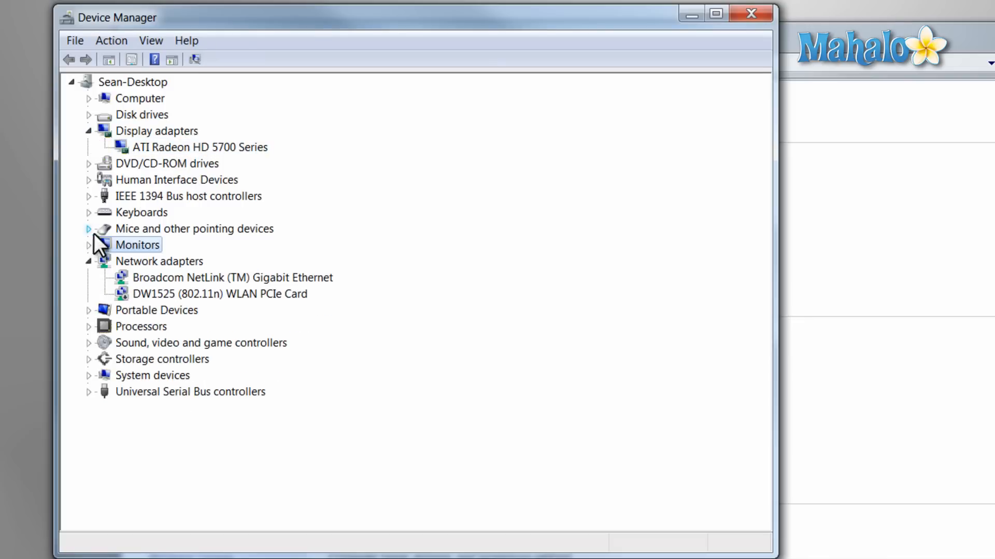
pyautogui.click(89, 326)
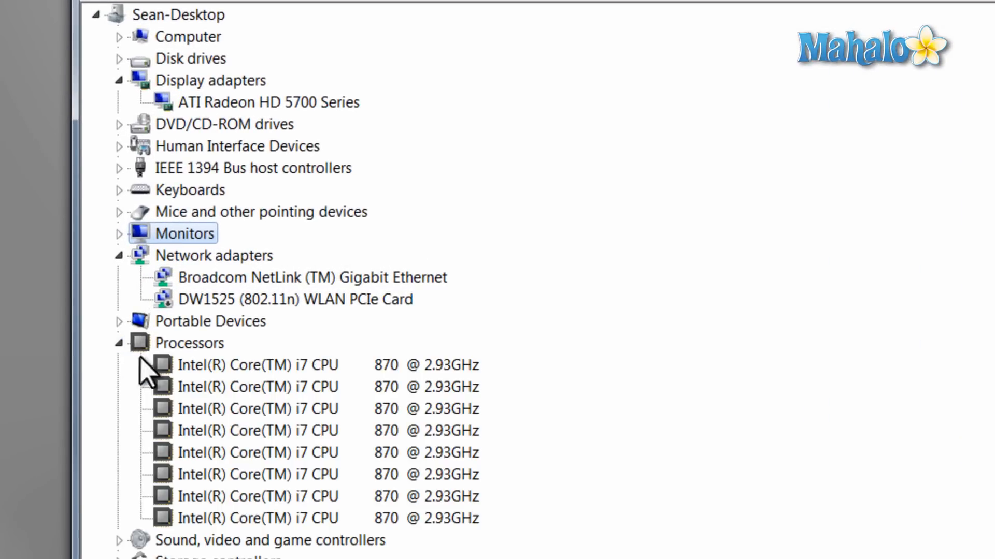
pyautogui.click(118, 343)
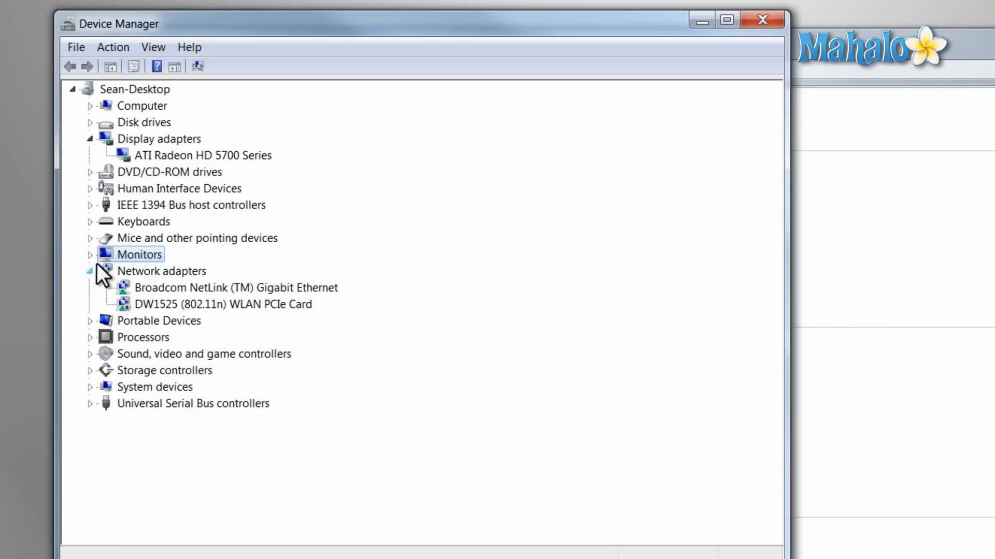
pyautogui.moveTo(152, 47)
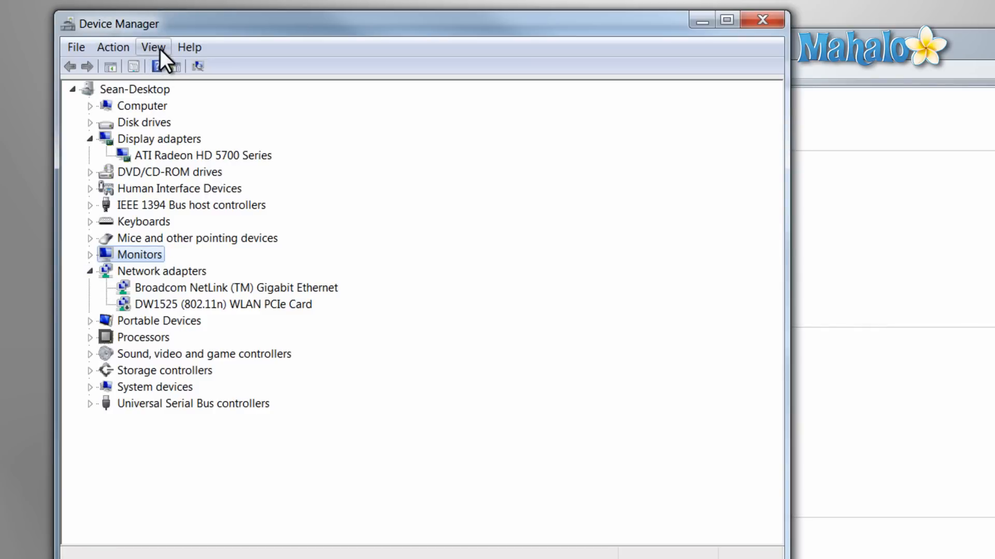
pyautogui.click(153, 46)
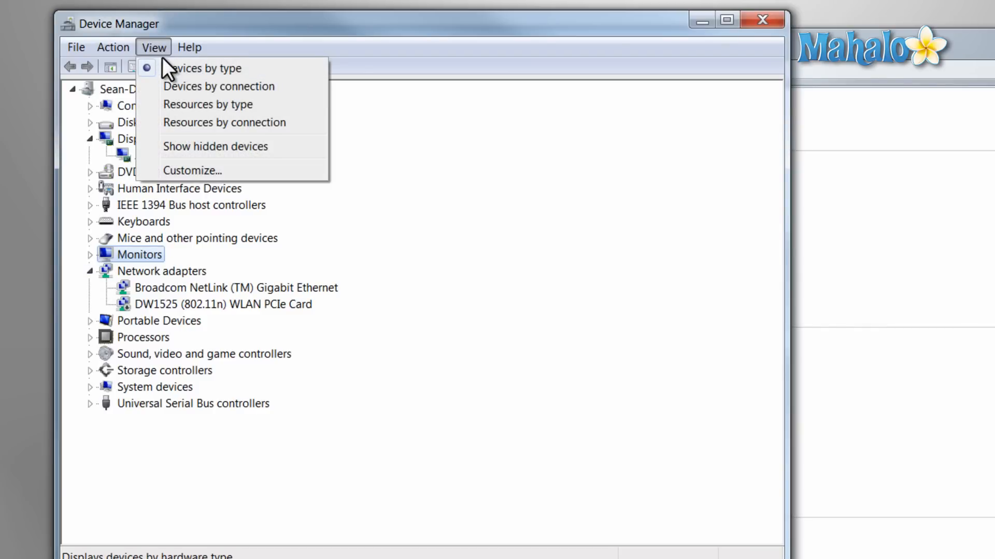
pyautogui.moveTo(476, 139)
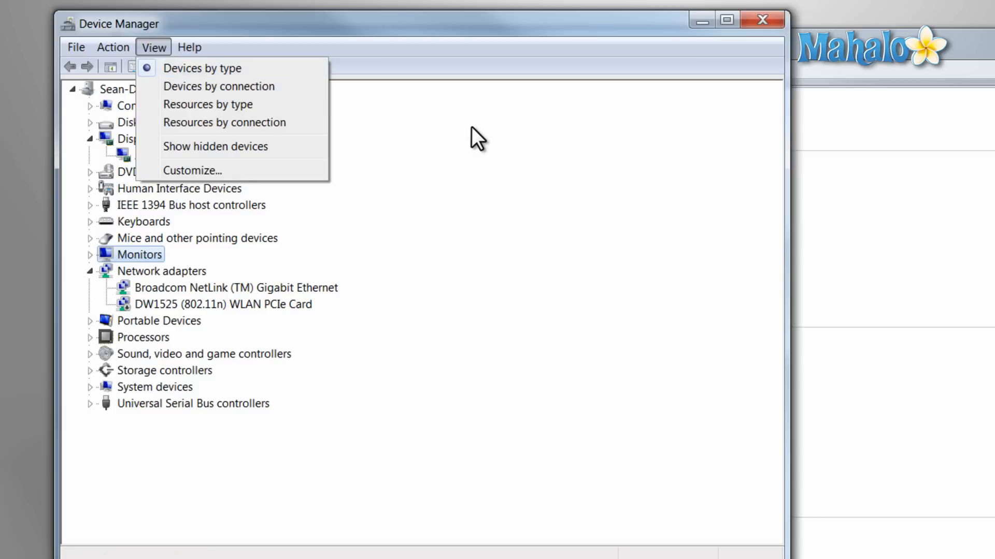
pyautogui.moveTo(161, 54)
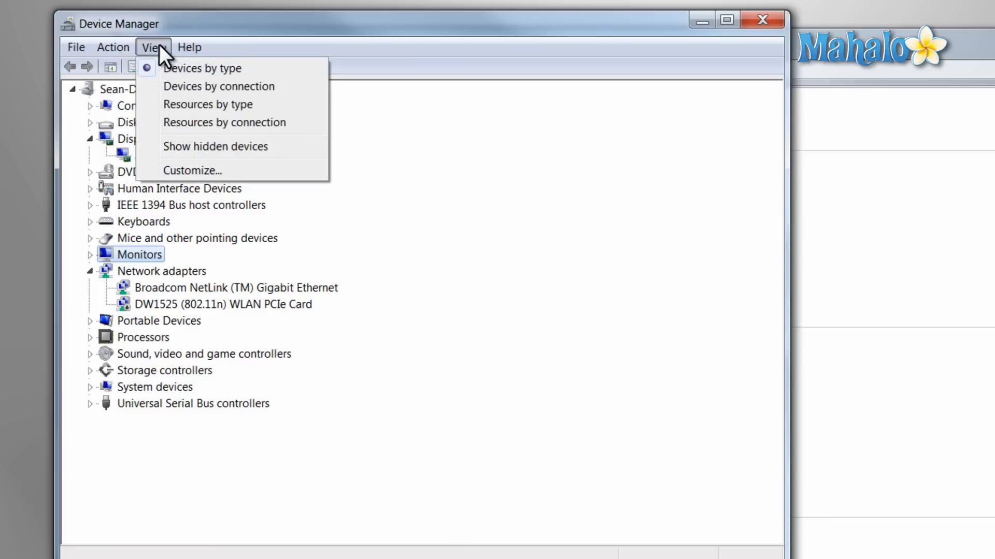
pyautogui.click(219, 86)
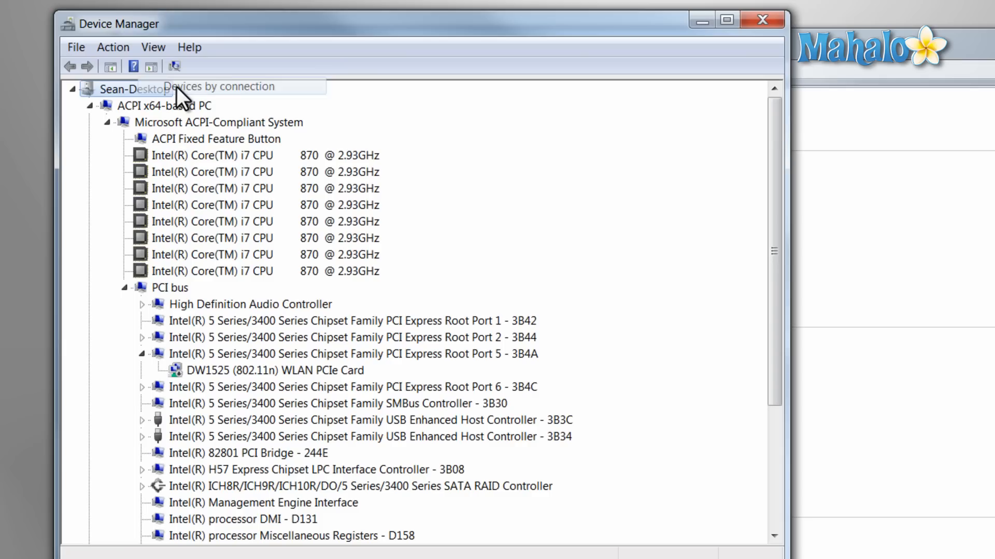
pyautogui.click(154, 46)
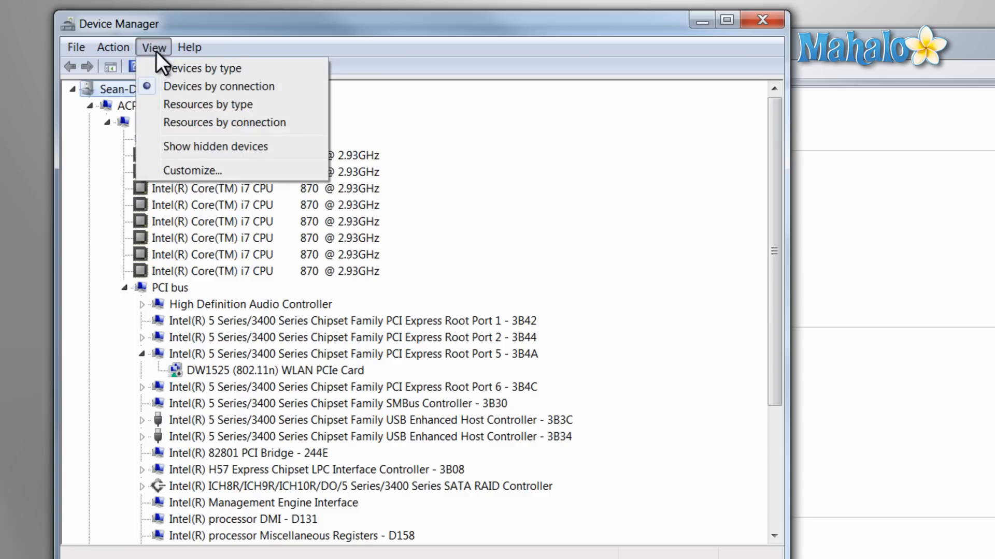
pyautogui.click(207, 104)
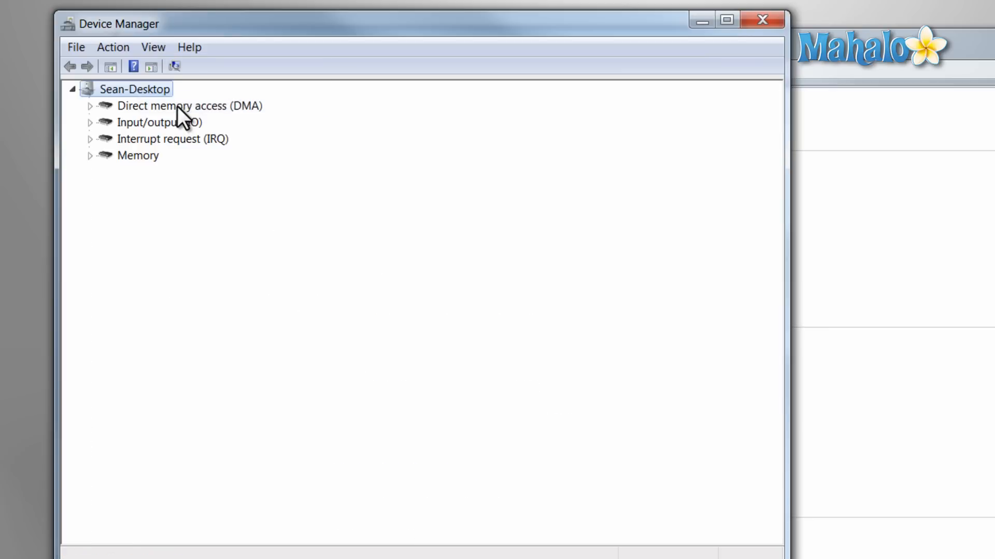
pyautogui.click(154, 47)
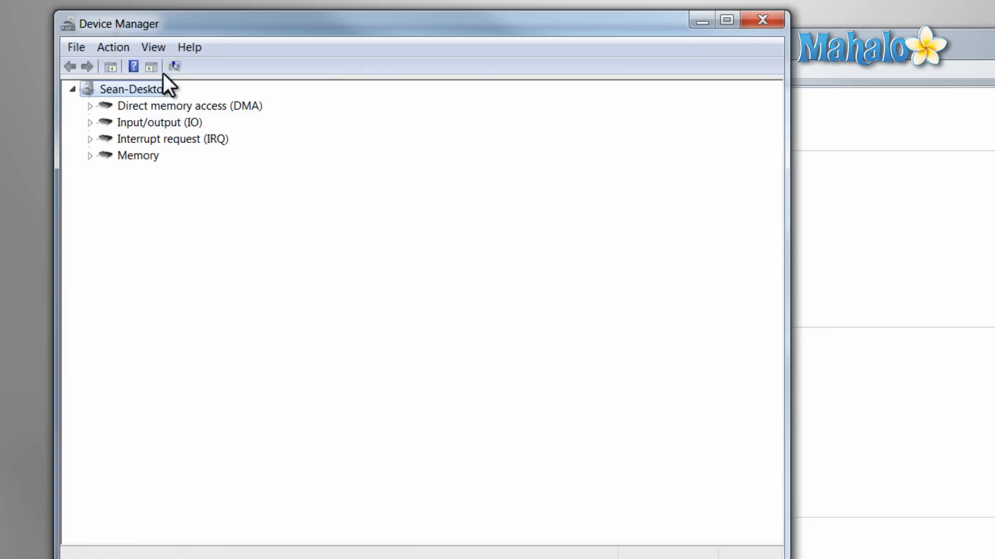
pyautogui.click(153, 47)
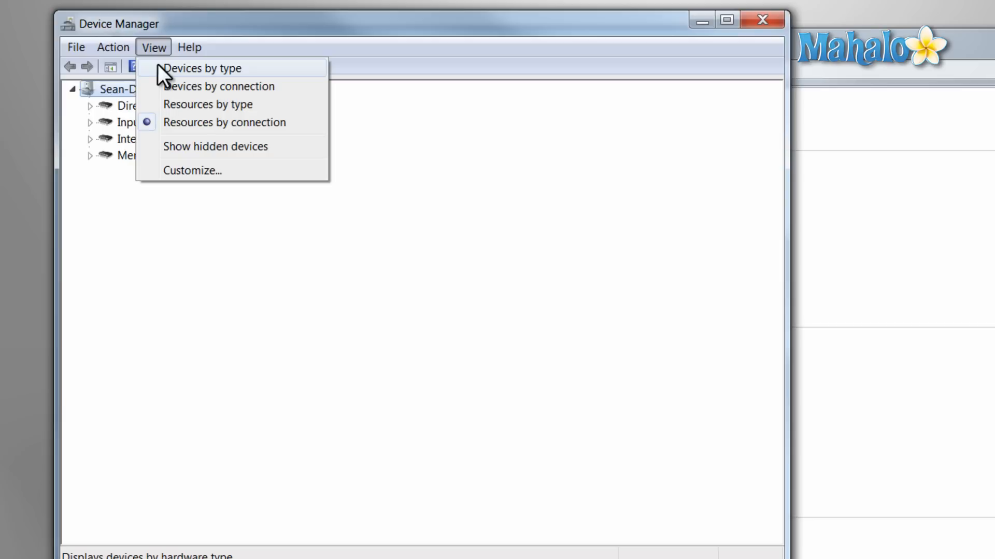
pyautogui.click(202, 68)
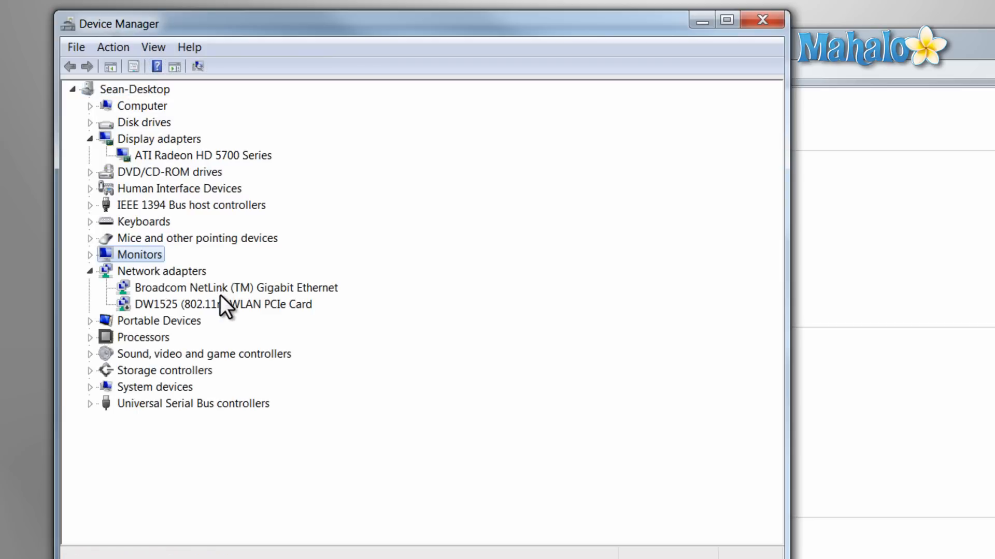
pyautogui.moveTo(212, 281)
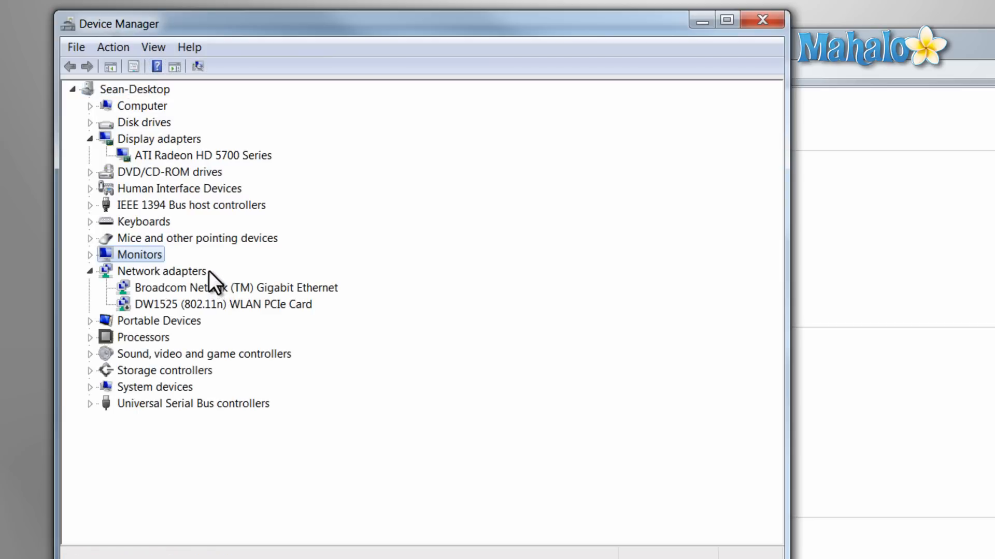
pyautogui.moveTo(190, 320)
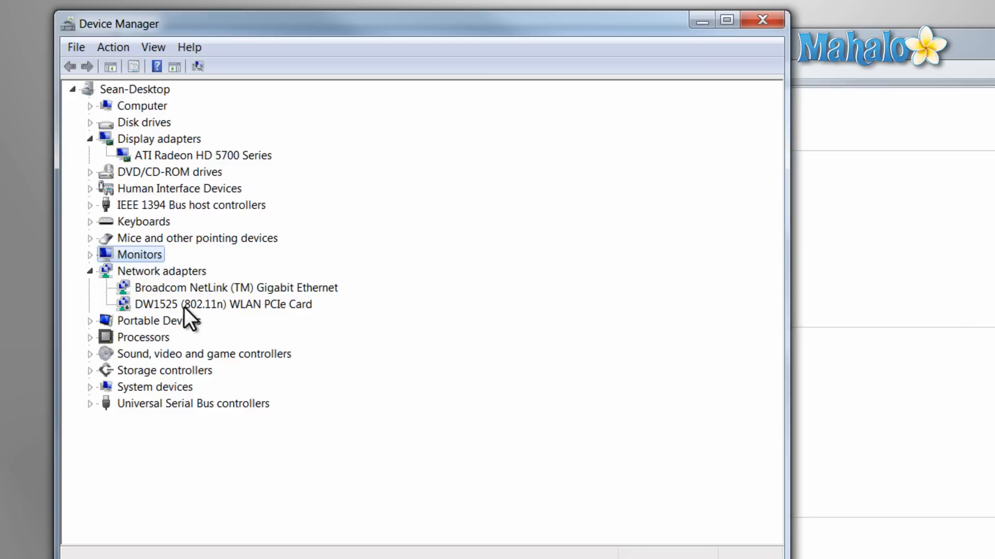
pyautogui.moveTo(188, 304)
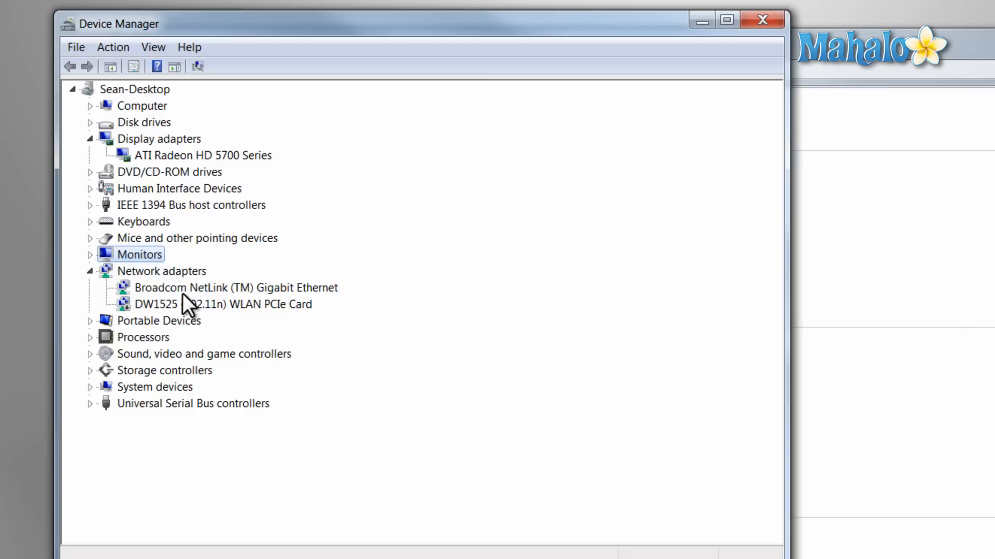
pyautogui.rightClick(235, 287)
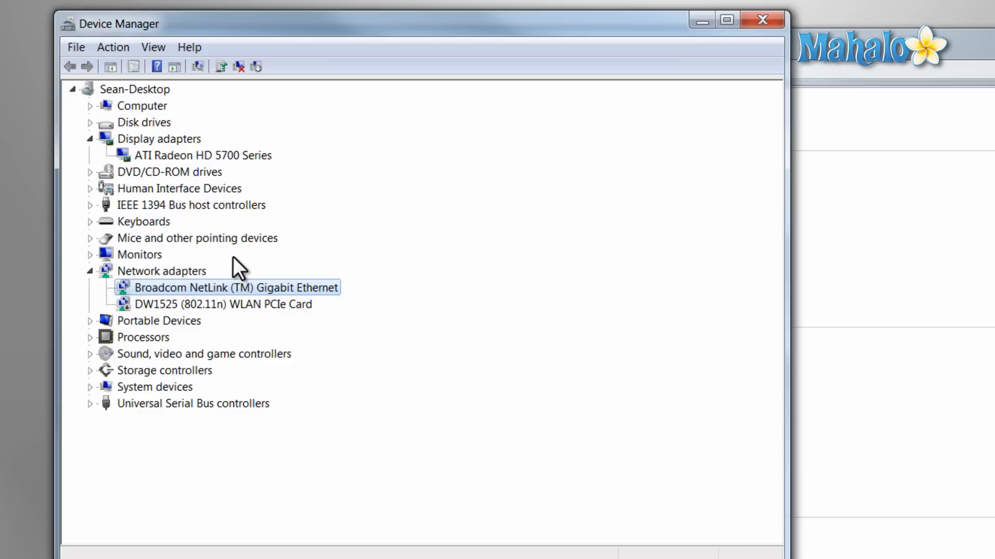
pyautogui.moveTo(224, 270)
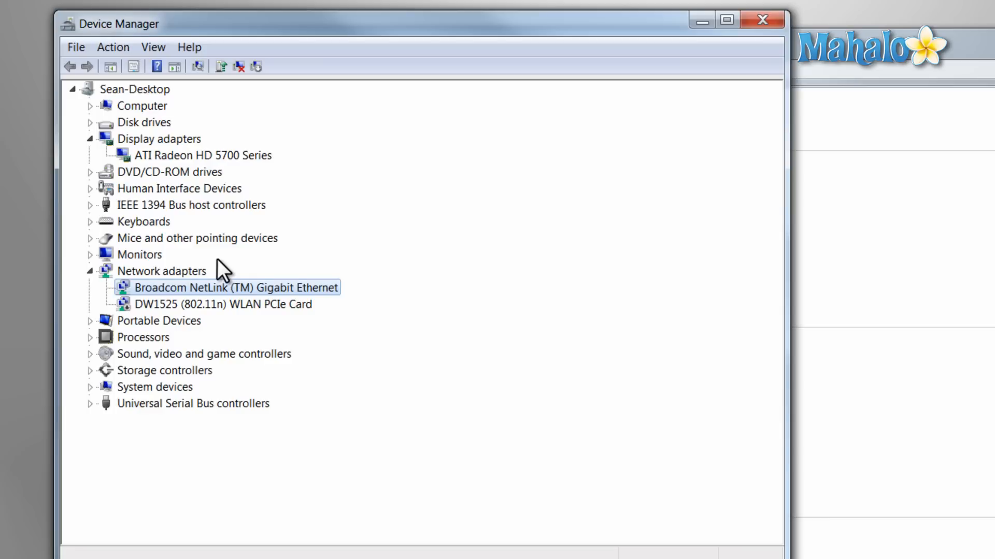